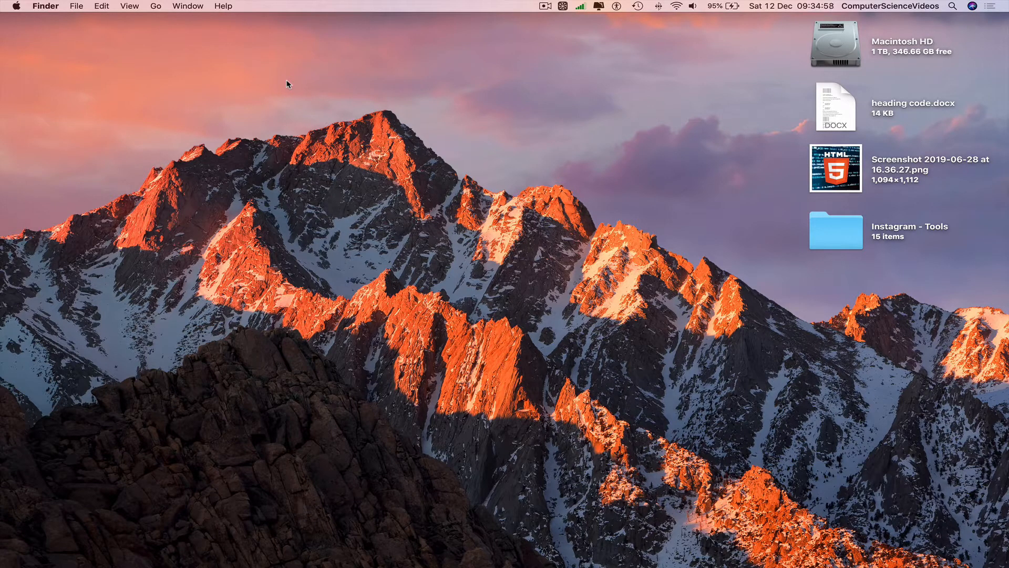
mouse_move(47, 548)
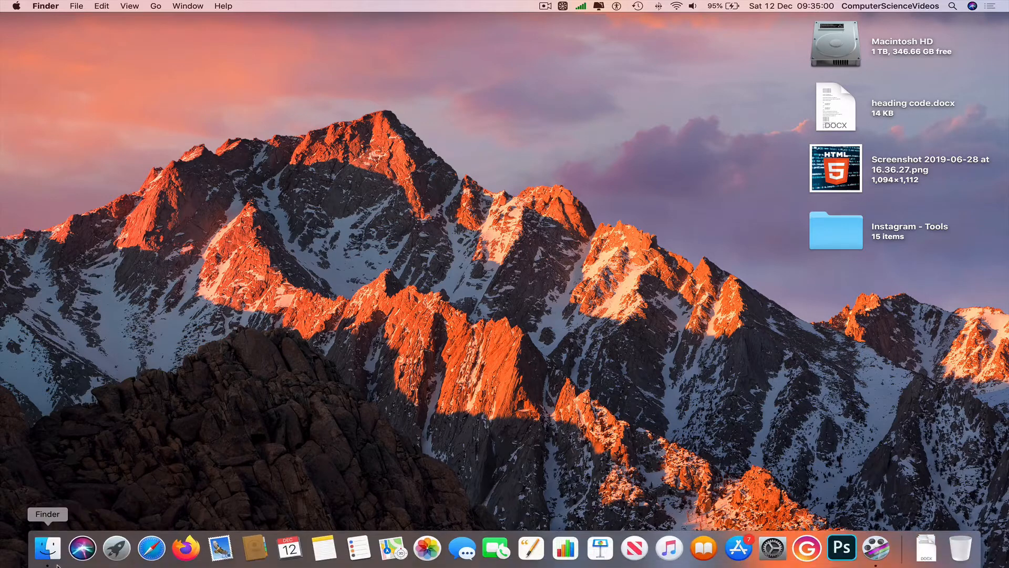
Browse Finder to YouTube Videos > JVC TV unboxing folder in icon view and select JVC TV.psd.
left_click(48, 548)
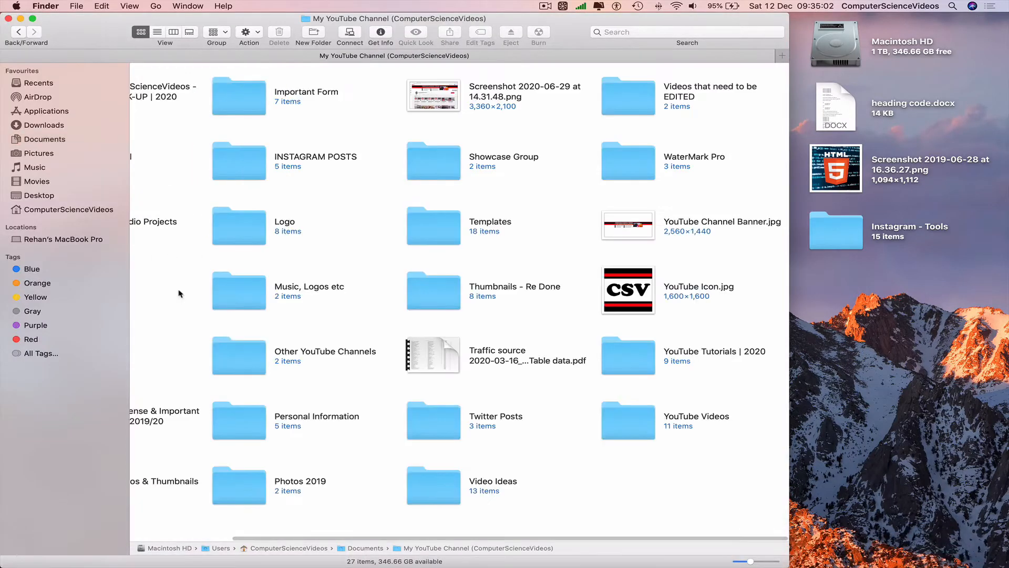
double_click(628, 421)
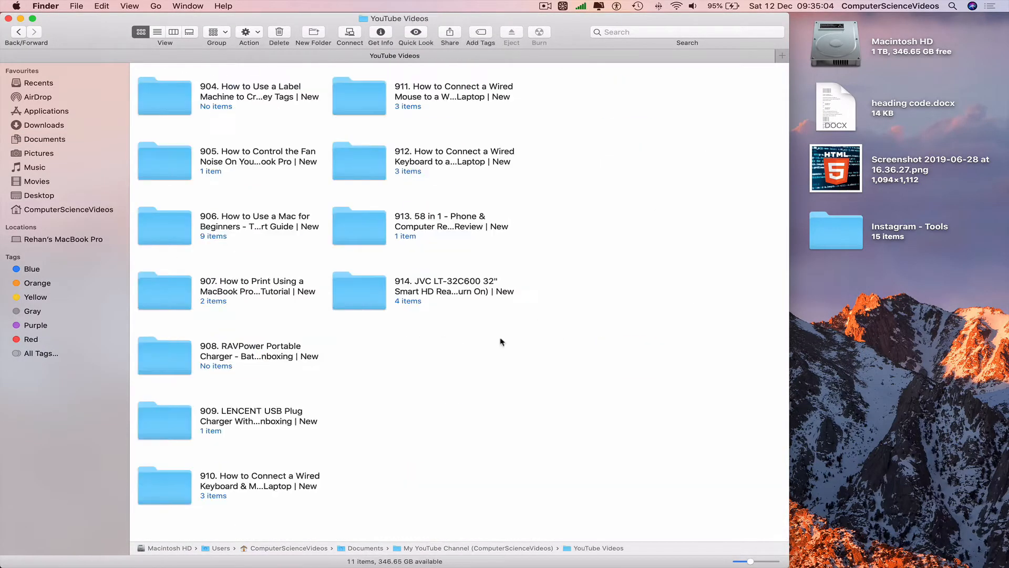
double_click(359, 291)
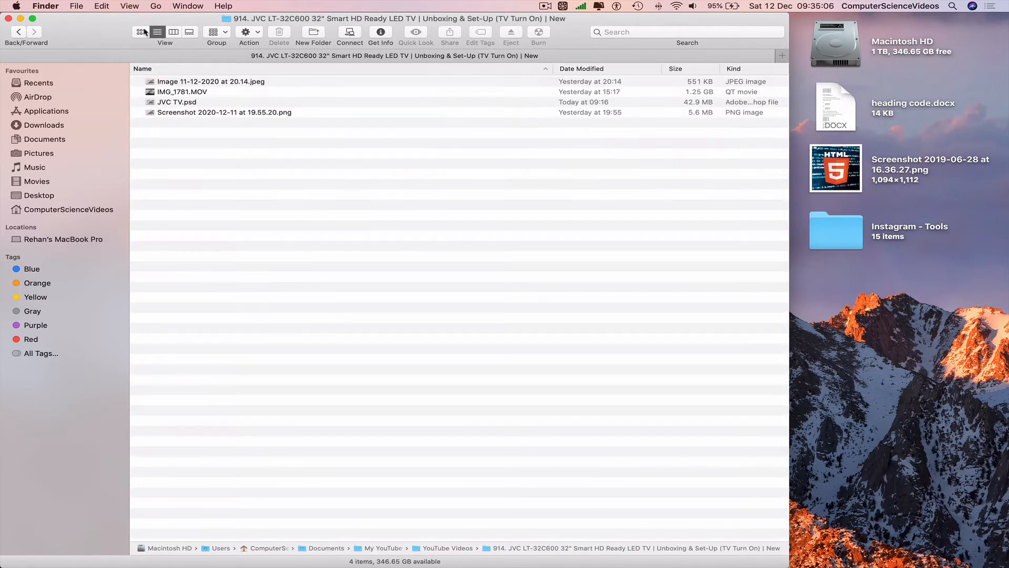
left_click(140, 31)
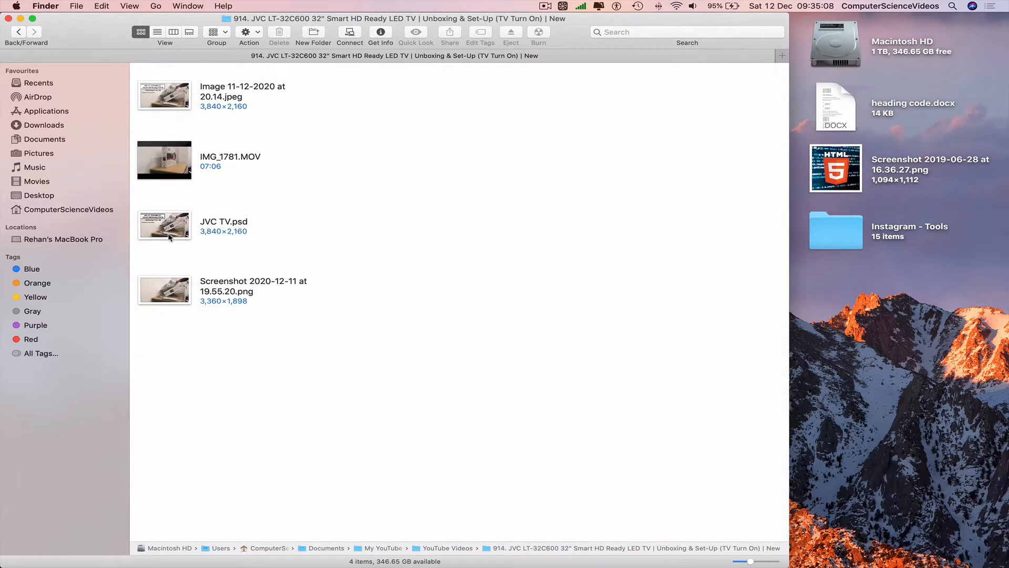
left_click(164, 226)
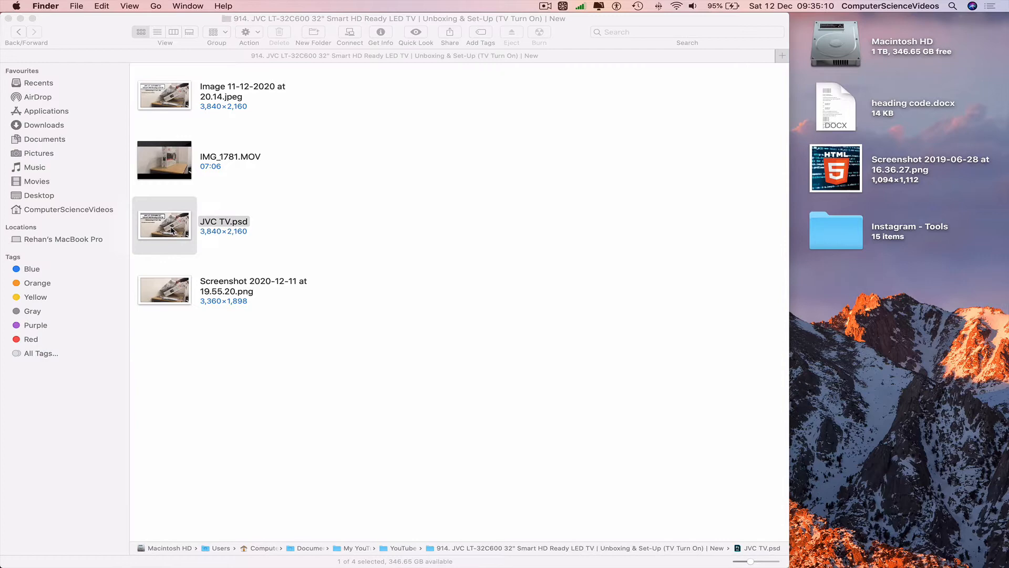
Open JVC TV.psd from Finder so it launches in Photoshop.
double_click(164, 226)
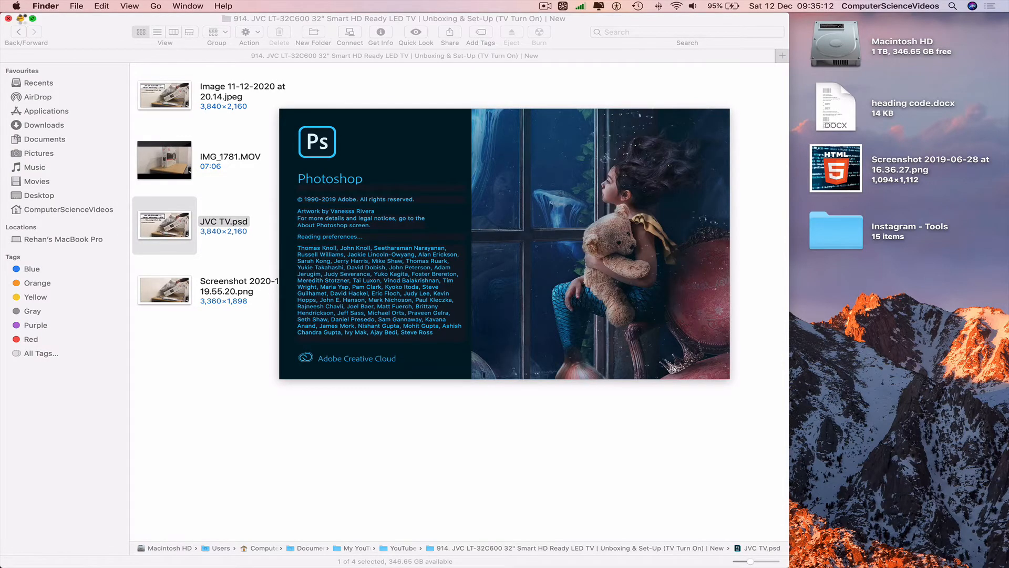
double_click(164, 226)
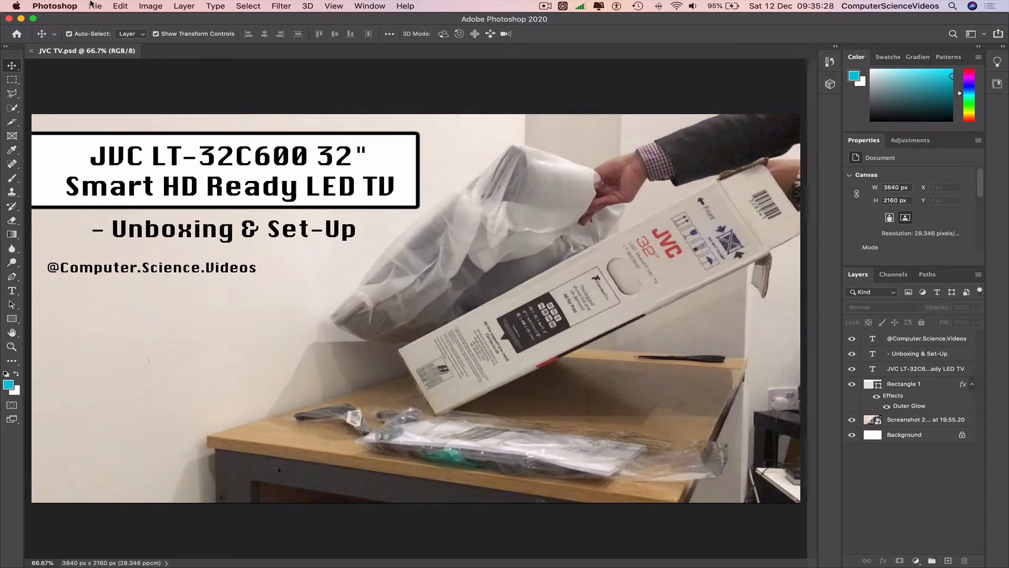
Quick-export the thumbnail as full-size JVC TV.png to the Desktop.
left_click(94, 6)
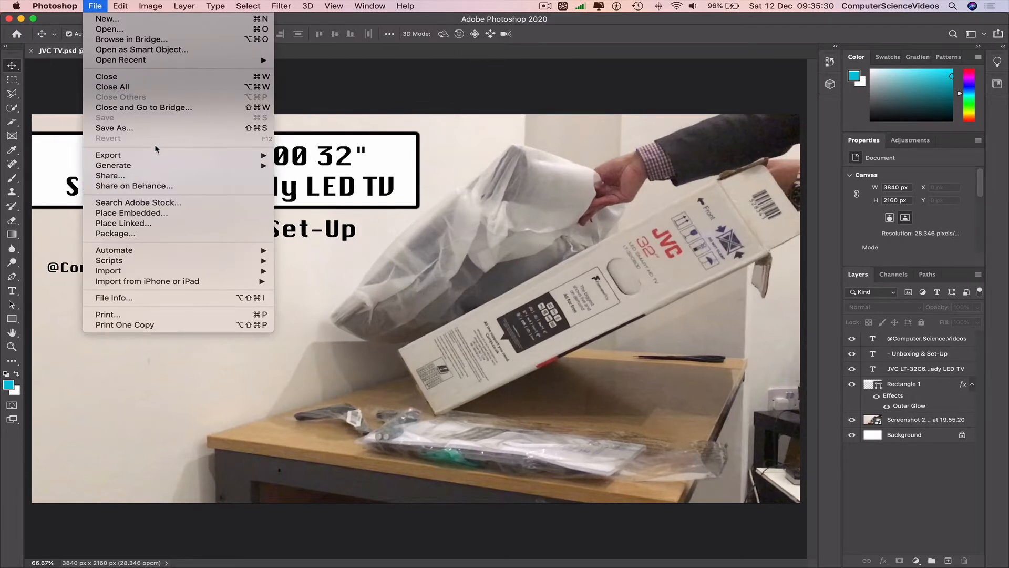
mouse_move(108, 155)
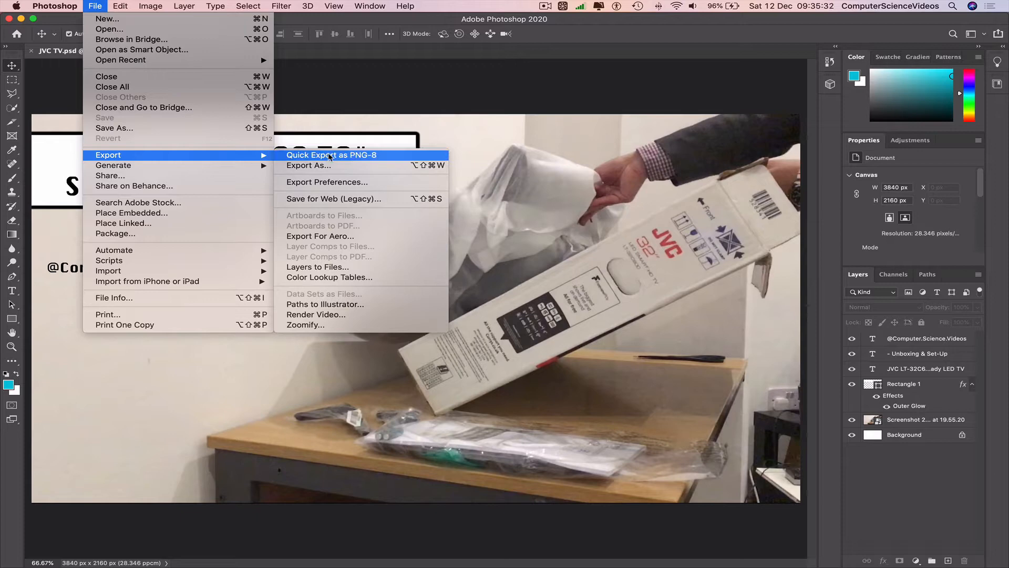
mouse_move(356, 162)
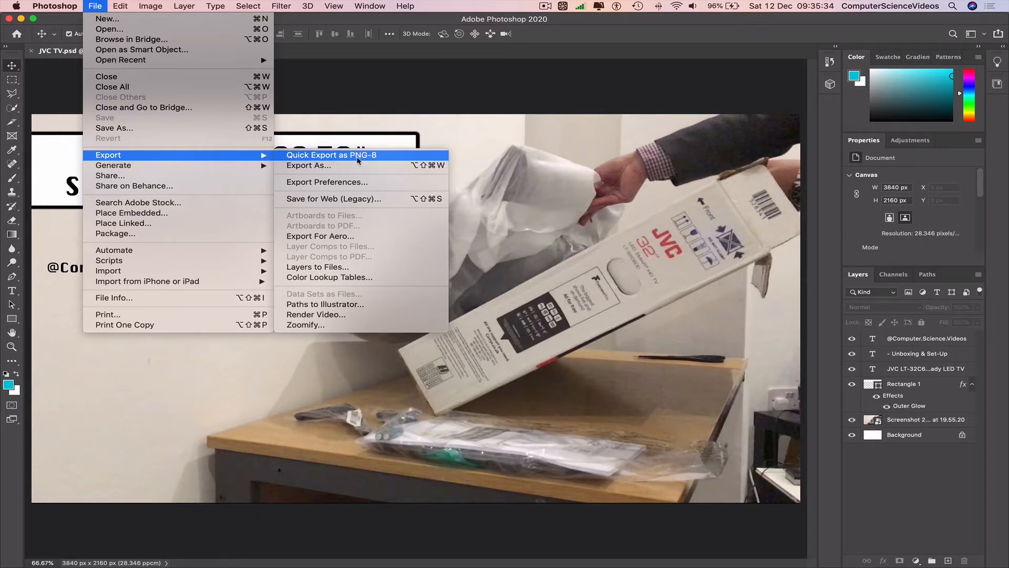
left_click(308, 165)
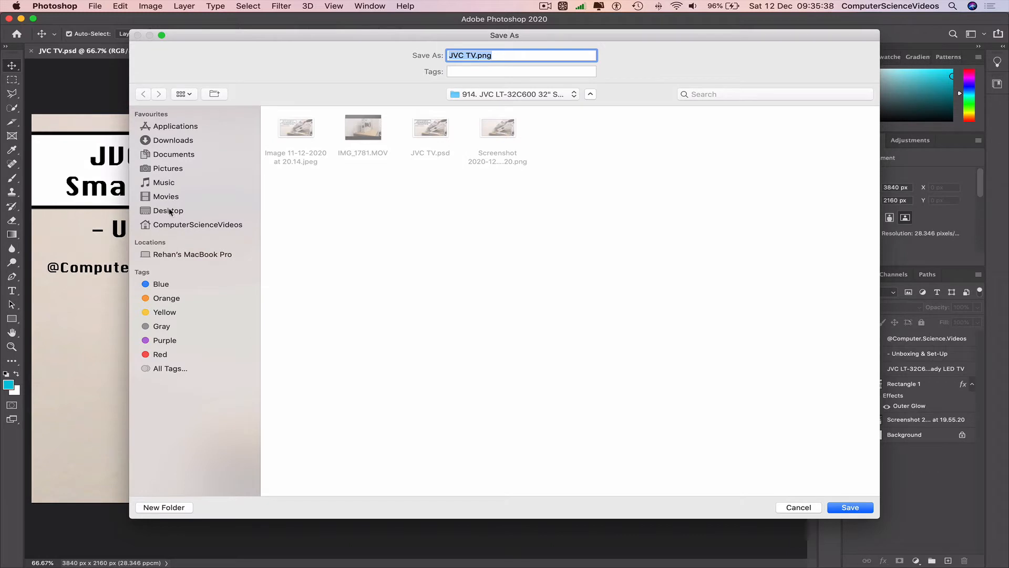
left_click(168, 211)
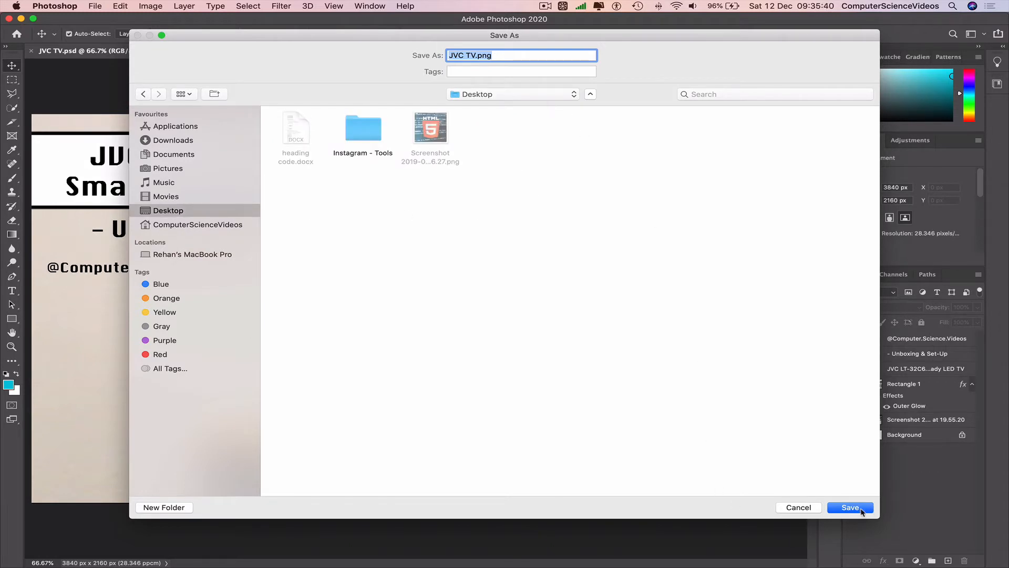
left_click(849, 507)
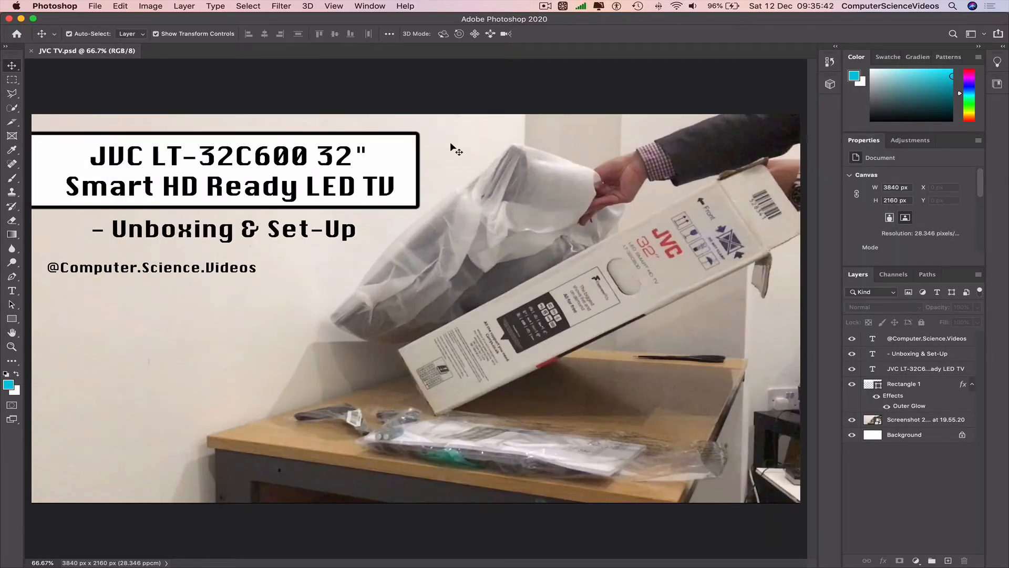
In Export As, choose PNG scaled to 25% for a 960×540 output.
left_click(94, 6)
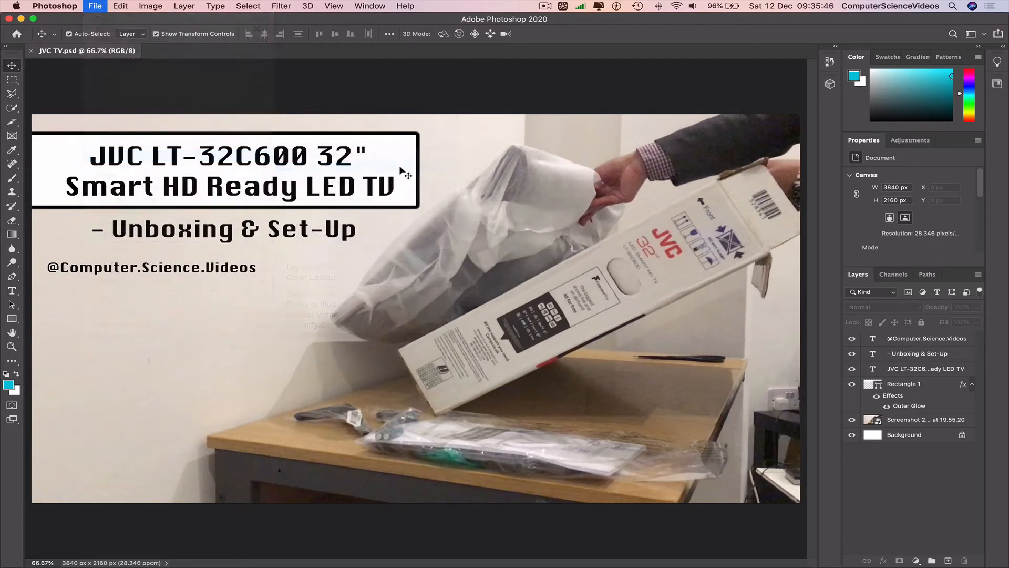
left_click(94, 6)
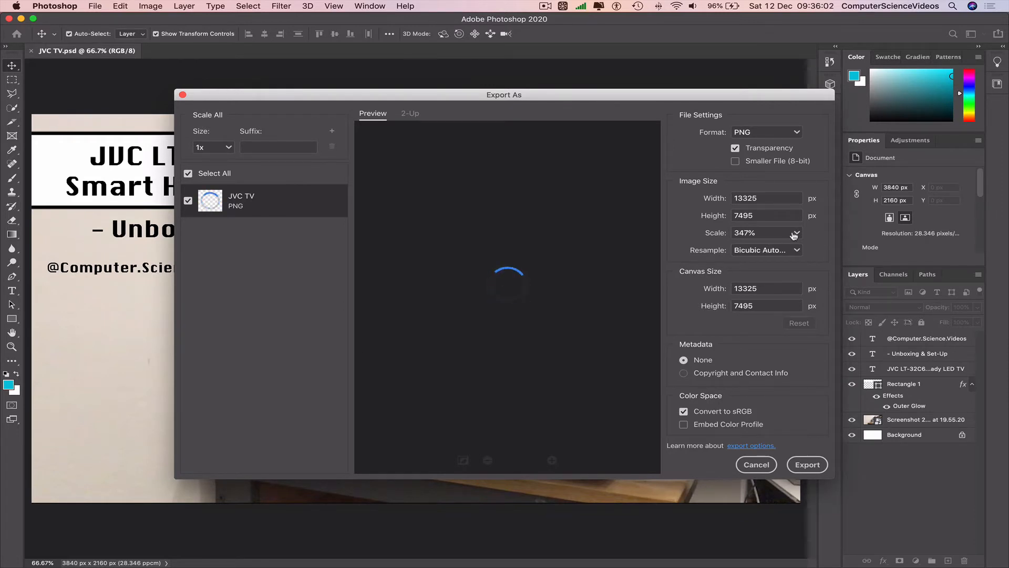
left_click(796, 233)
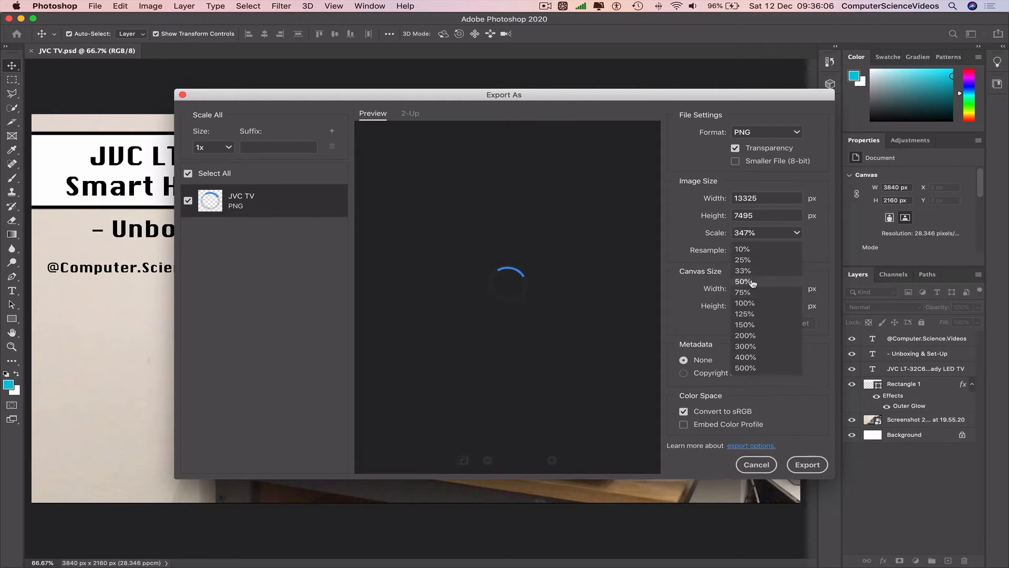
left_click(743, 259)
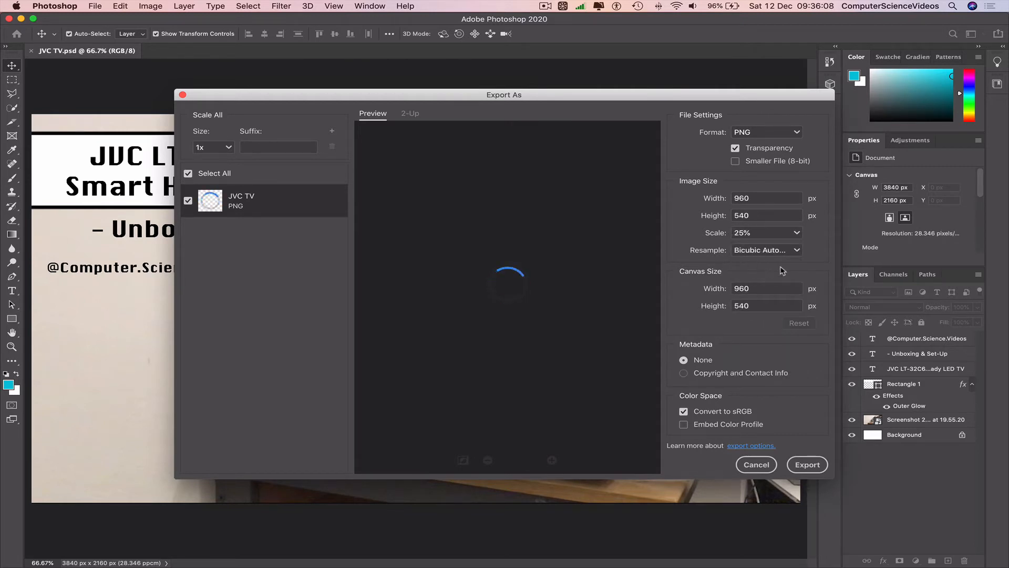
mouse_move(799, 415)
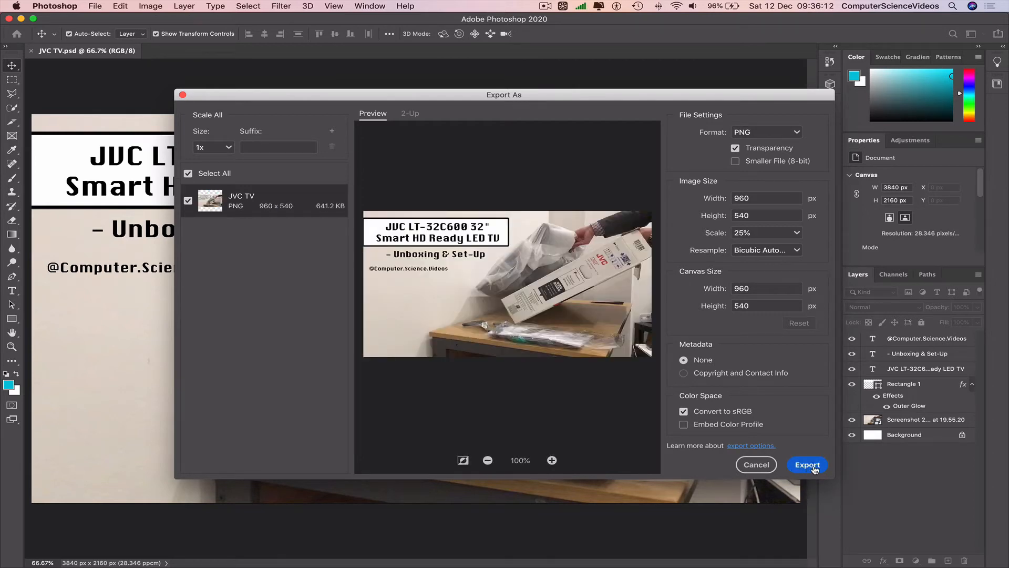
Export the scaled PNG to the Desktop as JVC TV 2.png.
left_click(808, 465)
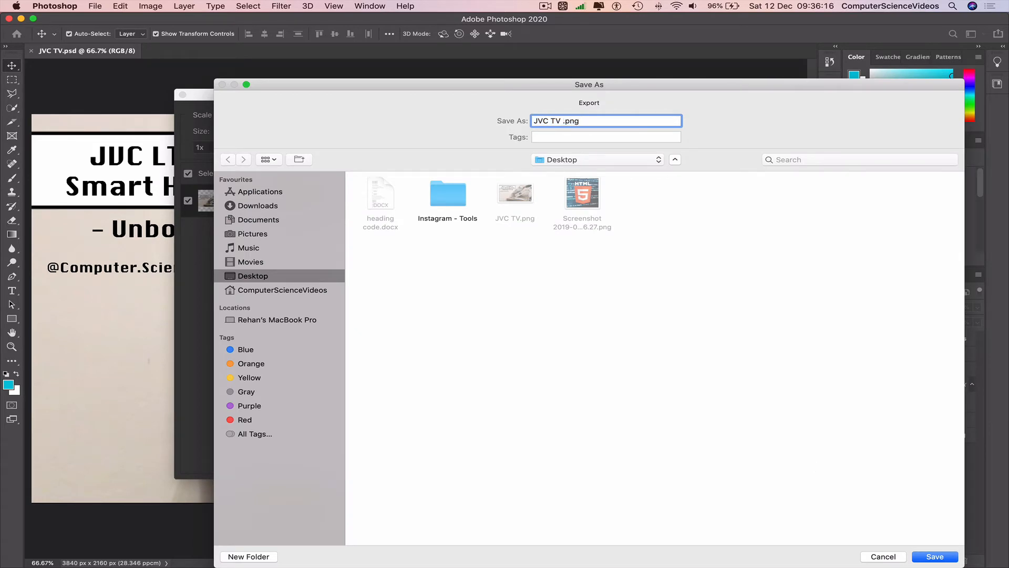
type("2")
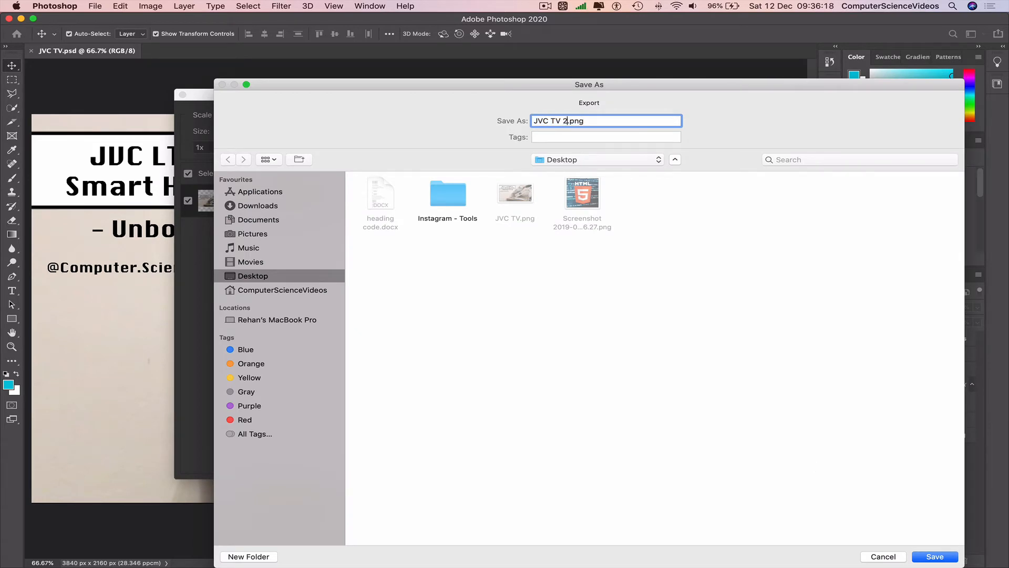
left_click(935, 556)
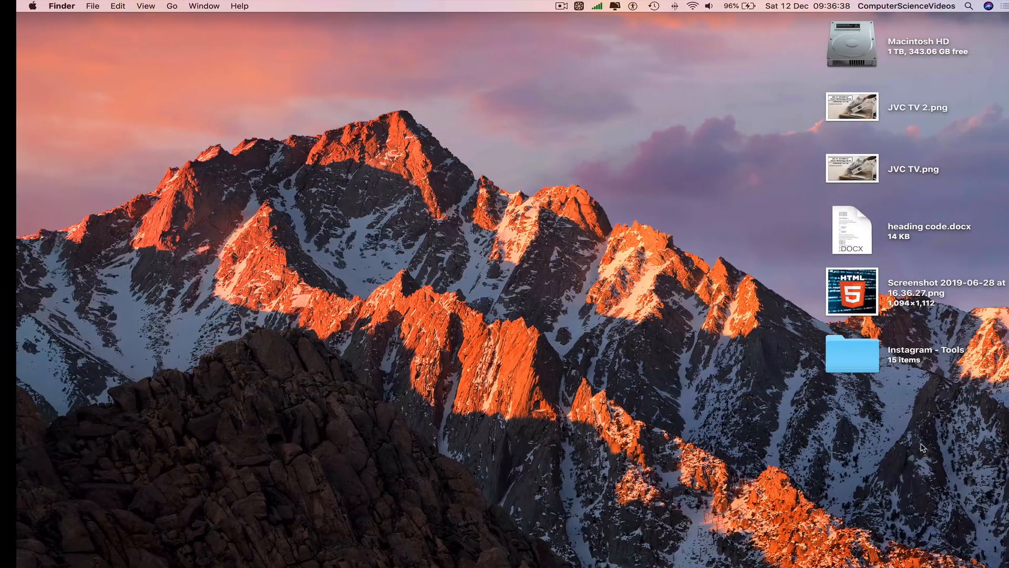
right_click(851, 169)
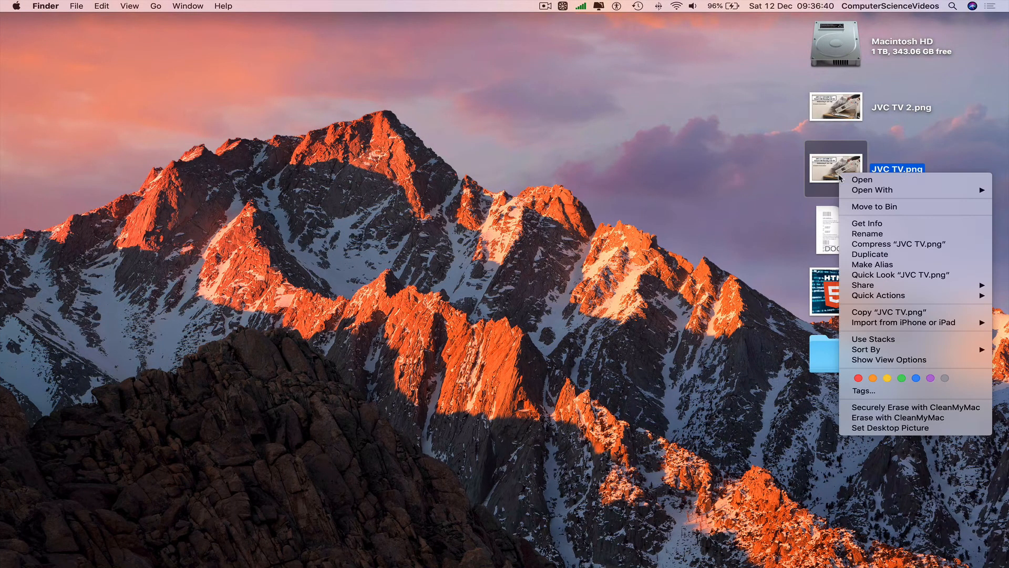
left_click(867, 223)
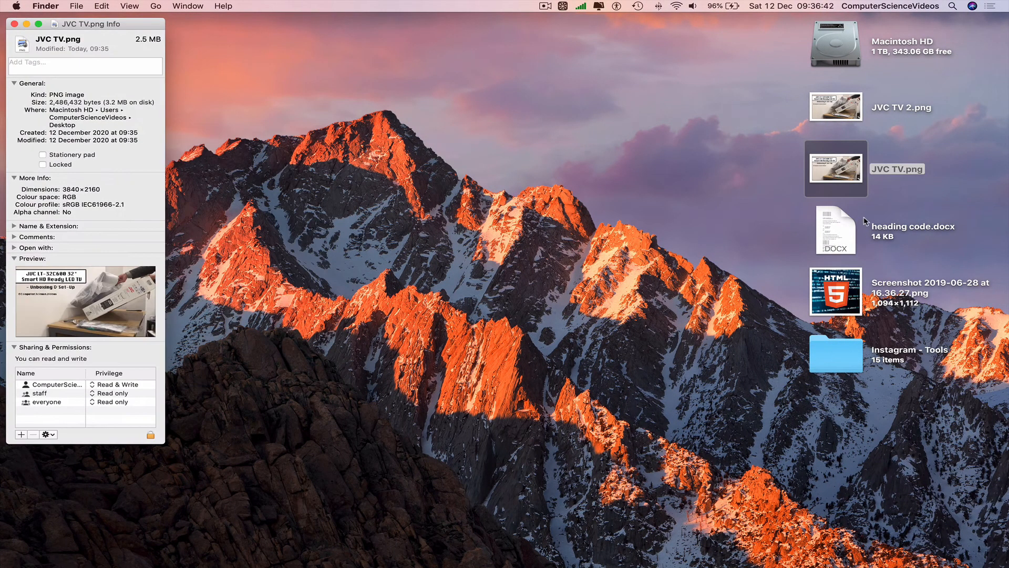
right_click(834, 106)
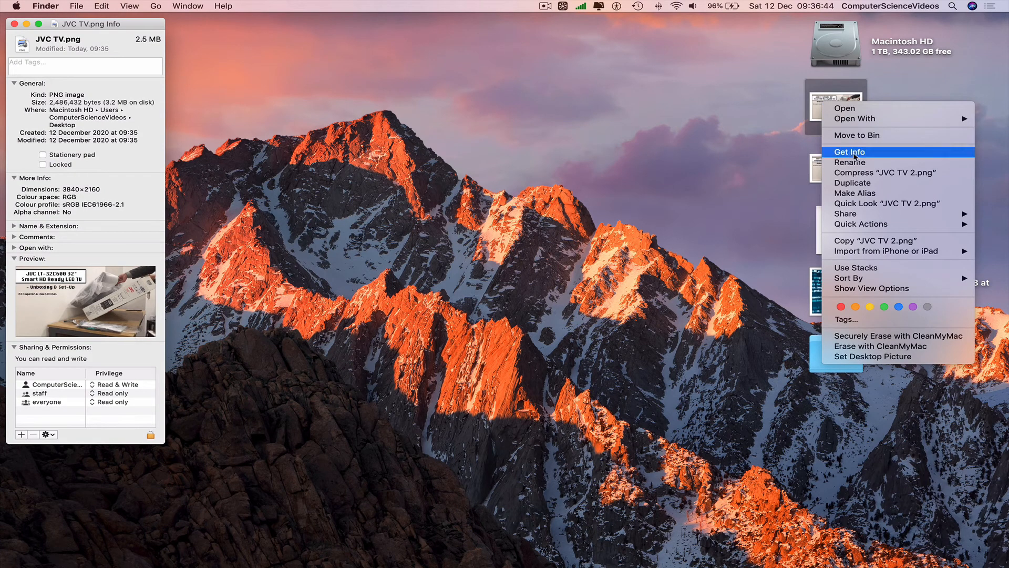
left_click(849, 152)
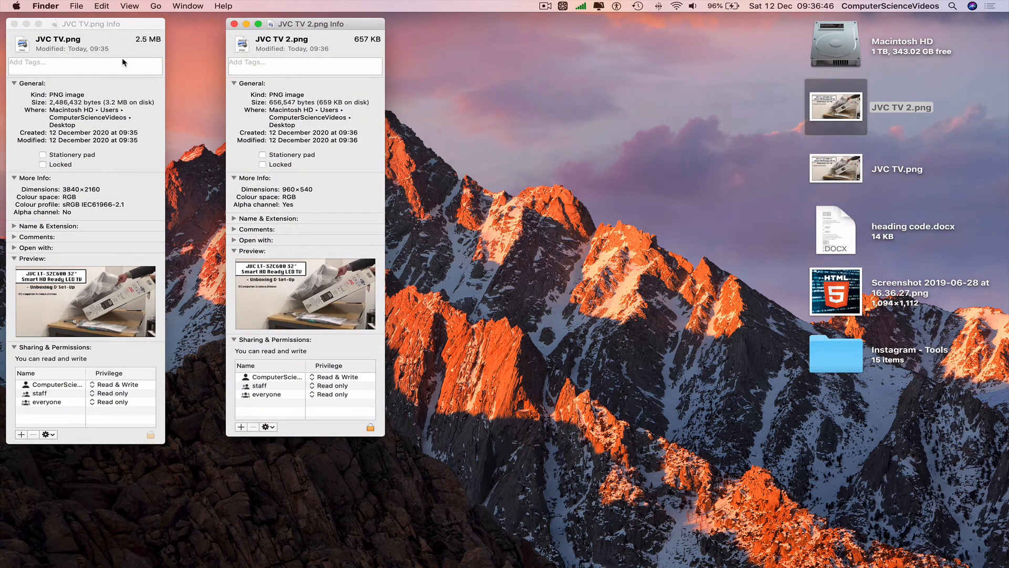
mouse_move(150, 49)
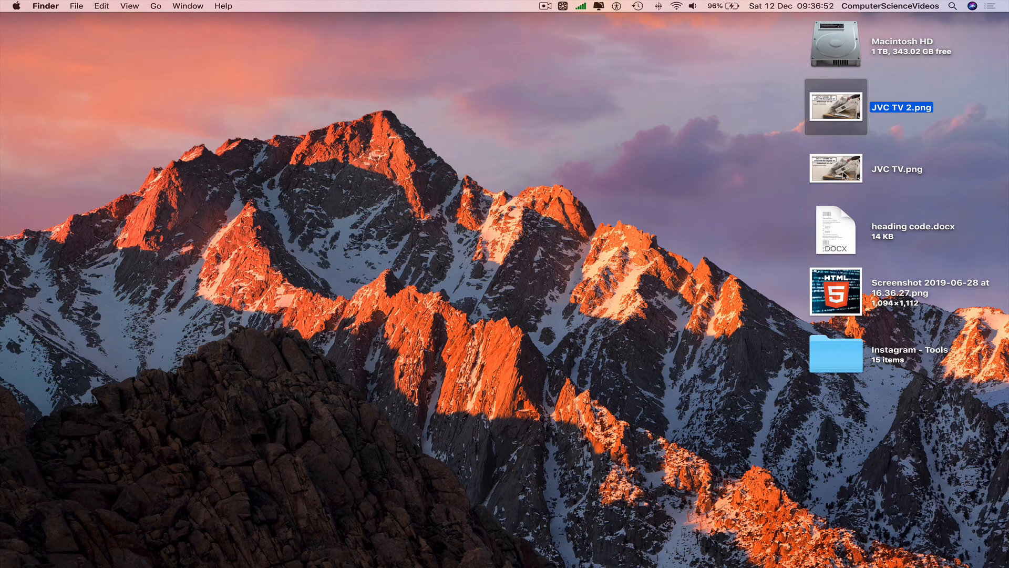
double_click(835, 167)
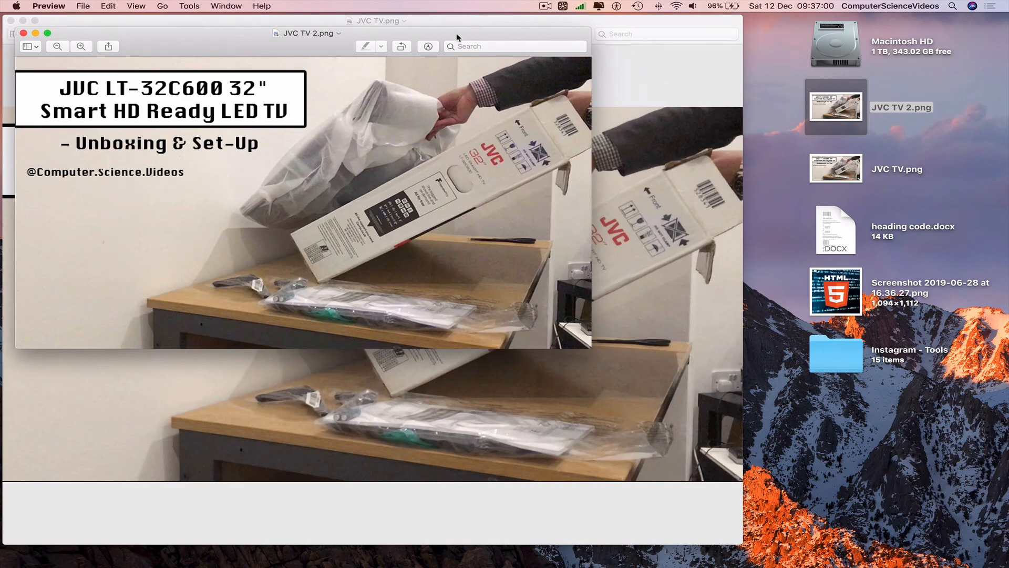
left_click(49, 5)
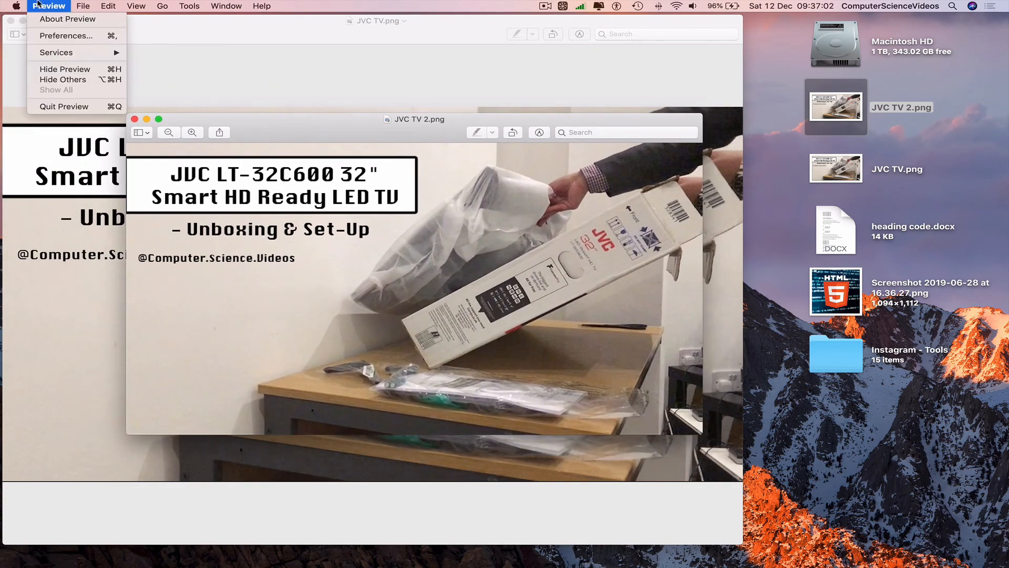
left_click(63, 106)
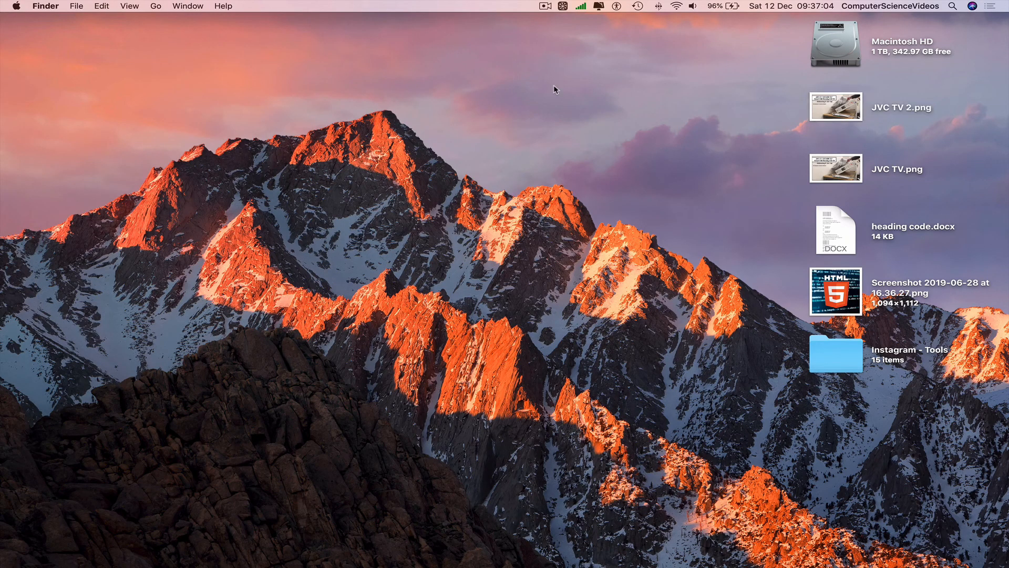